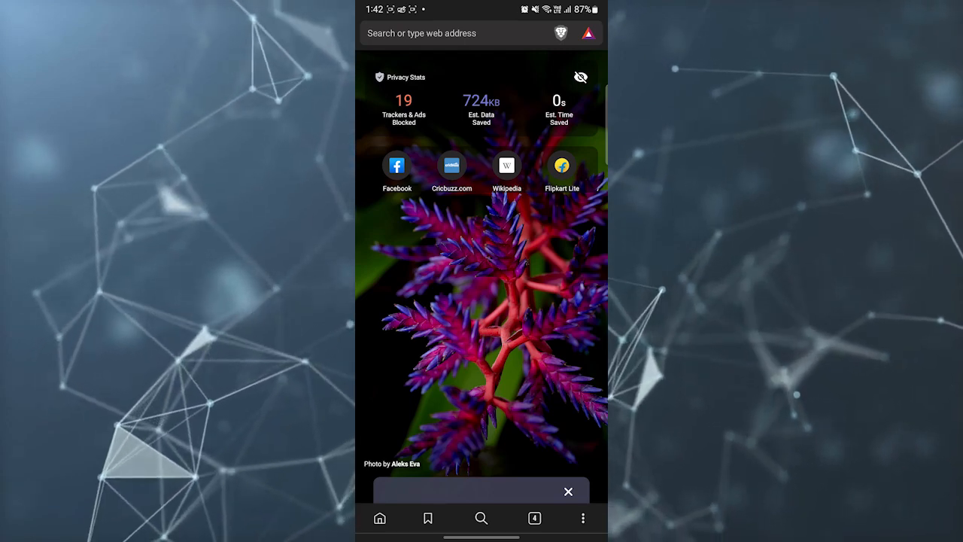
# Bring up Brave's main menu over the new tab page, dismissing and reopening it once.
pyautogui.click(583, 518)
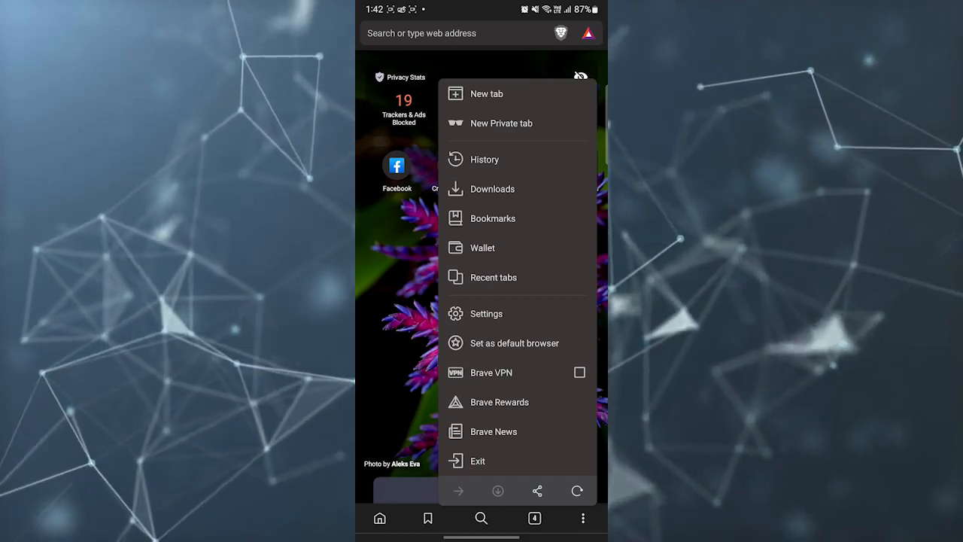
pyautogui.click(490, 373)
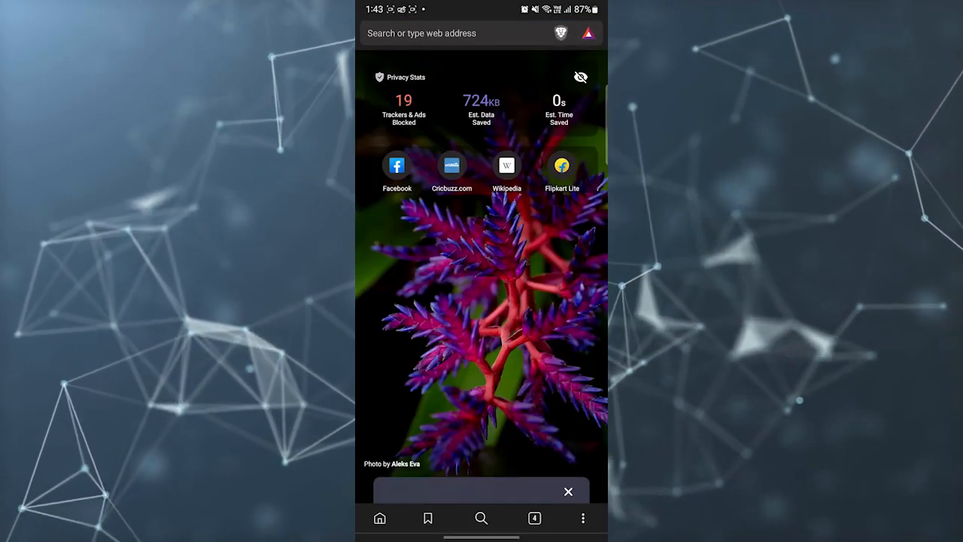
pyautogui.click(583, 518)
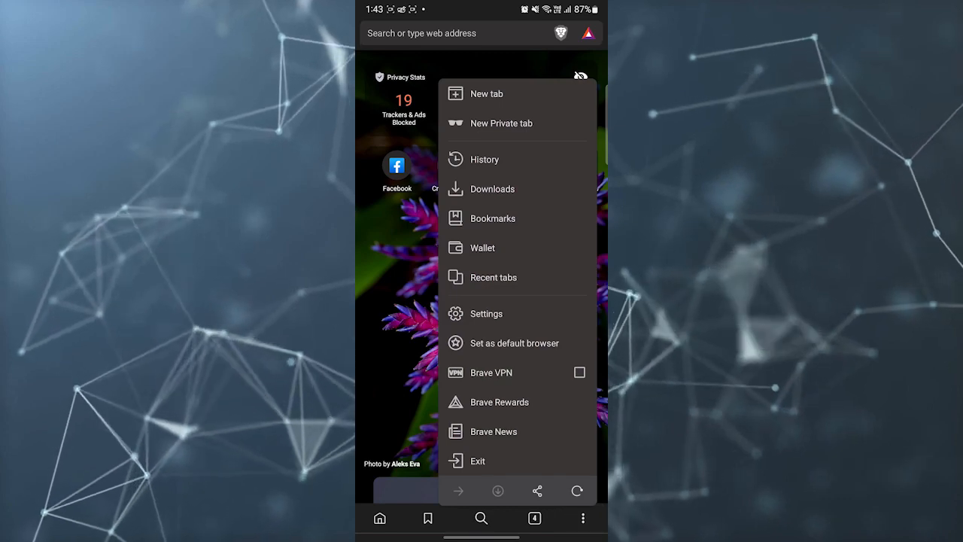
# Reach Brave Firewall + VPN and show its monthly and yearly subscription plans with the 7-day trial.
pyautogui.click(486, 313)
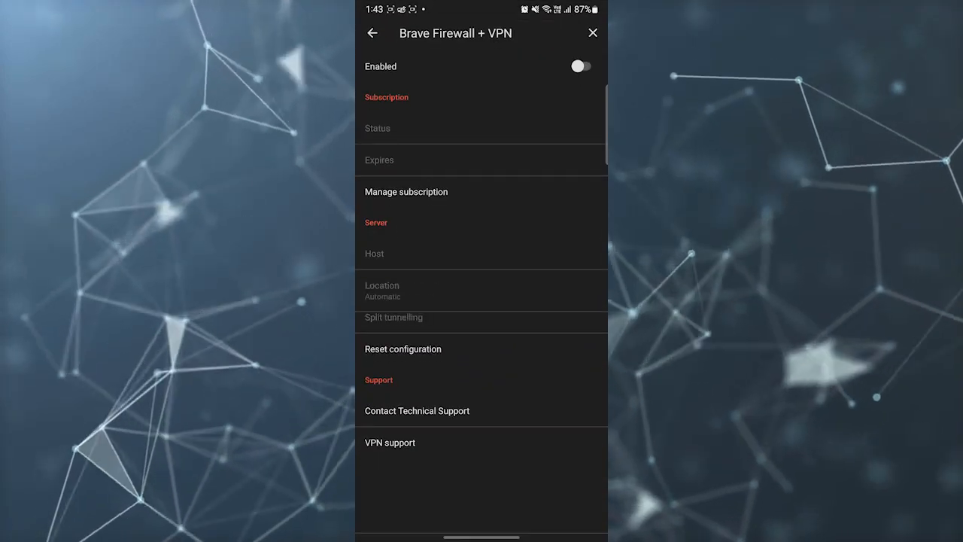
pyautogui.click(581, 67)
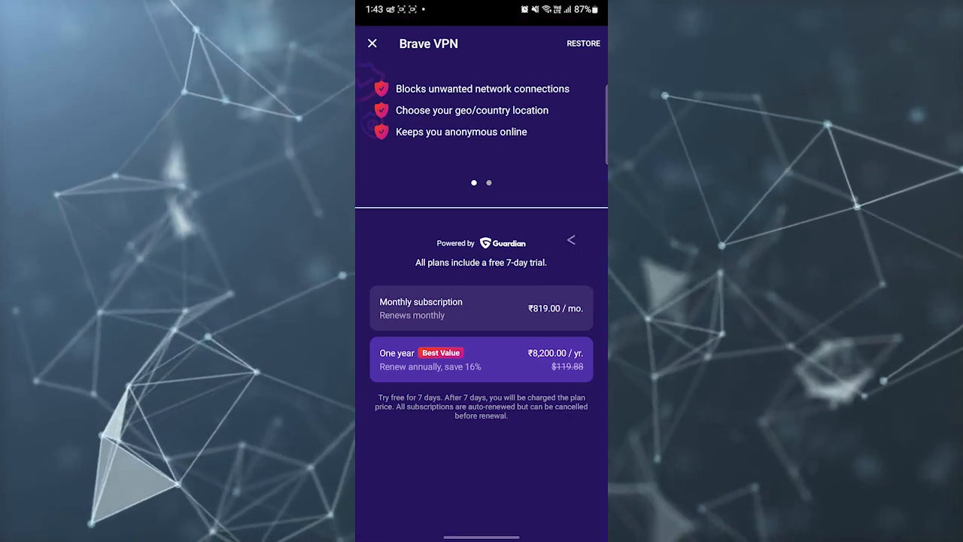
# Close the VPN plans and go back to Brave's main Settings page with its features list.
pyautogui.click(373, 42)
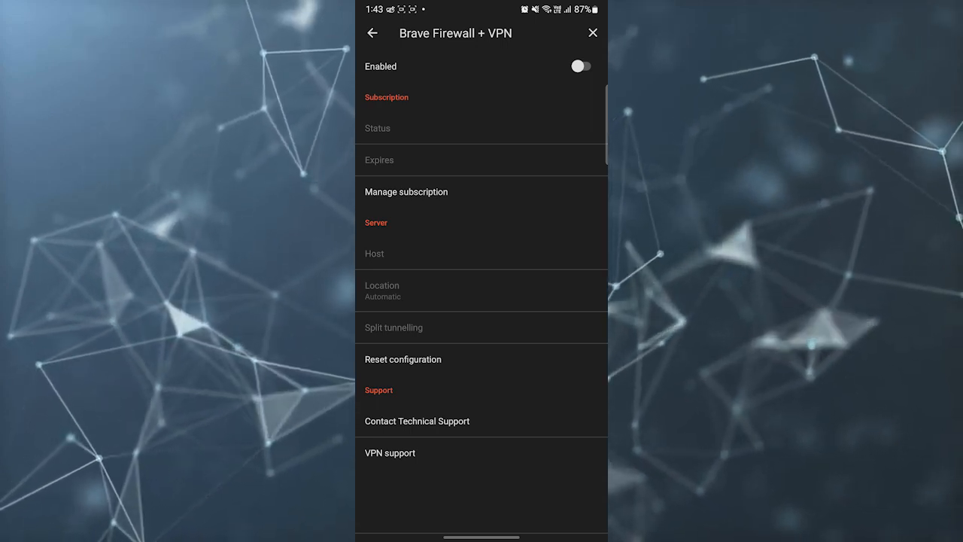
pyautogui.click(373, 33)
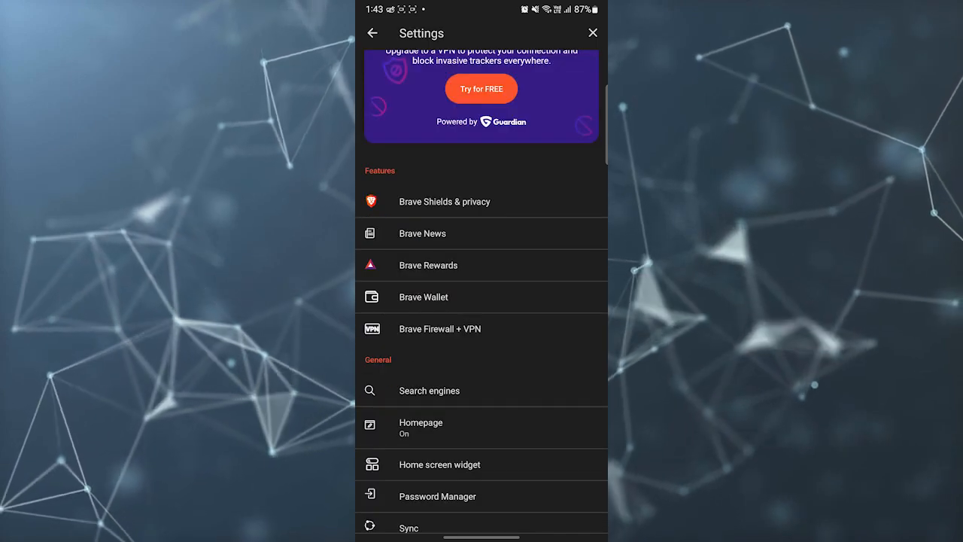